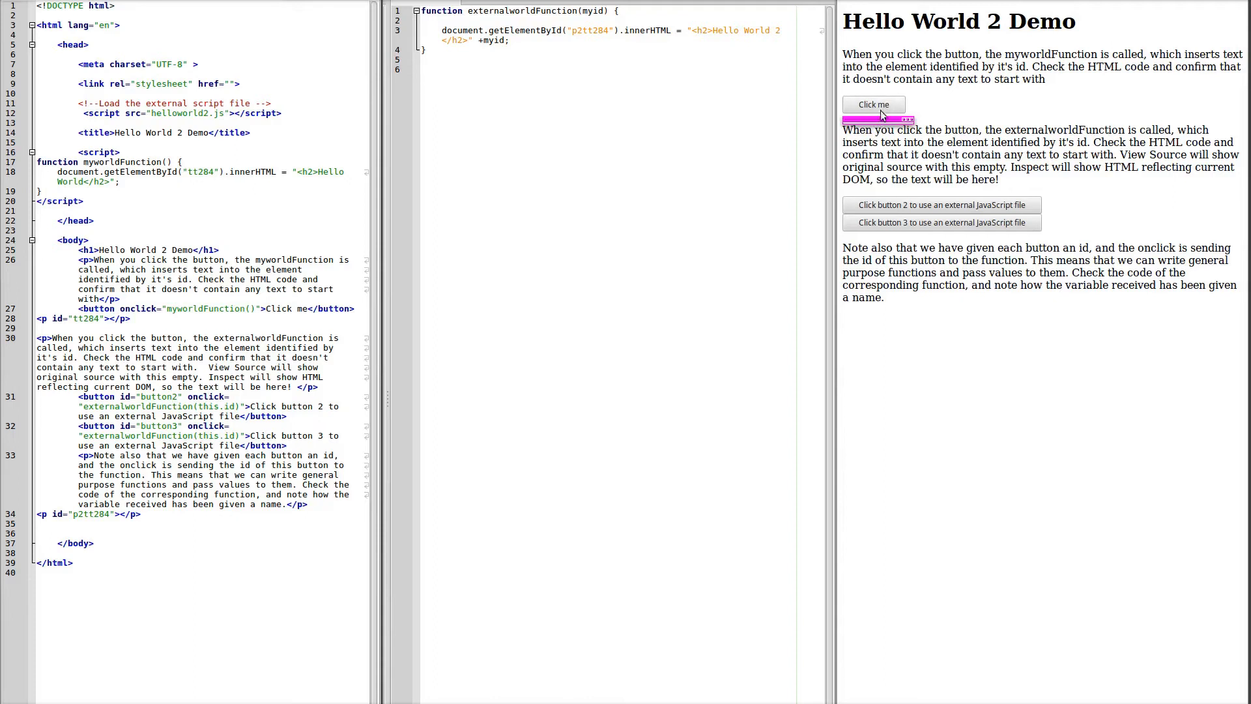
Run myworldFunction from the 'Click me' button to insert the Hello World heading.
left_click(873, 105)
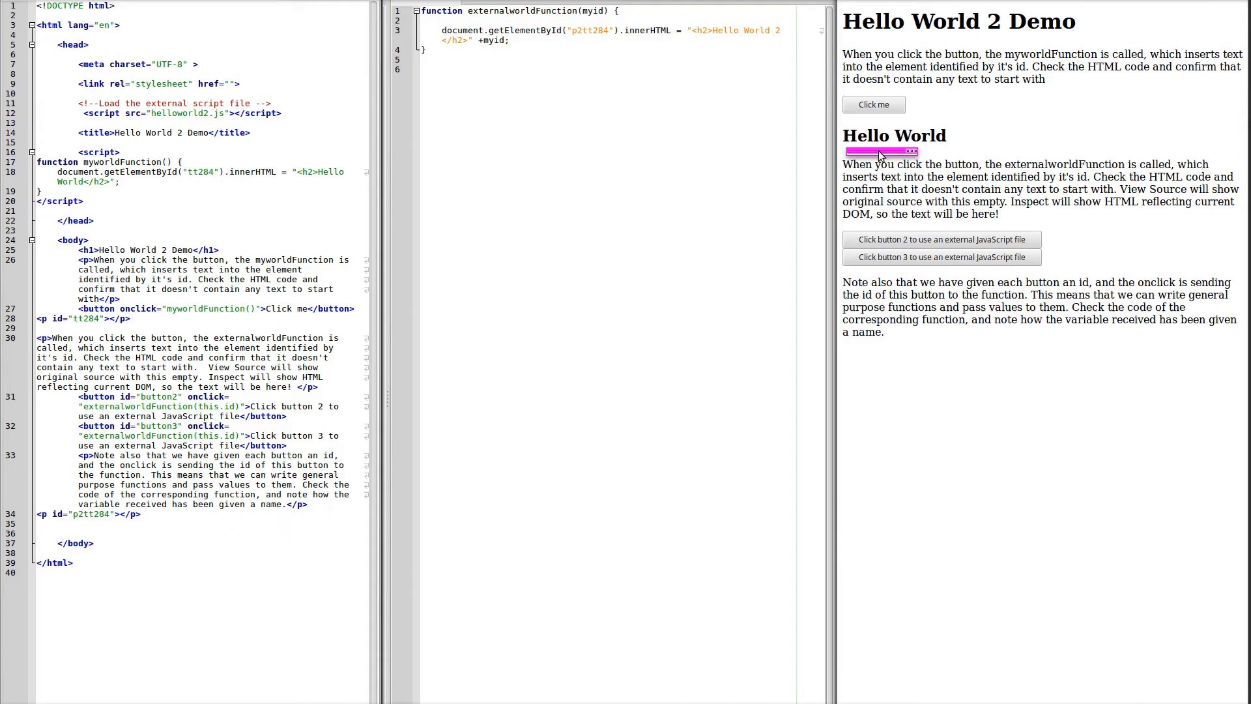
left_click(940, 257)
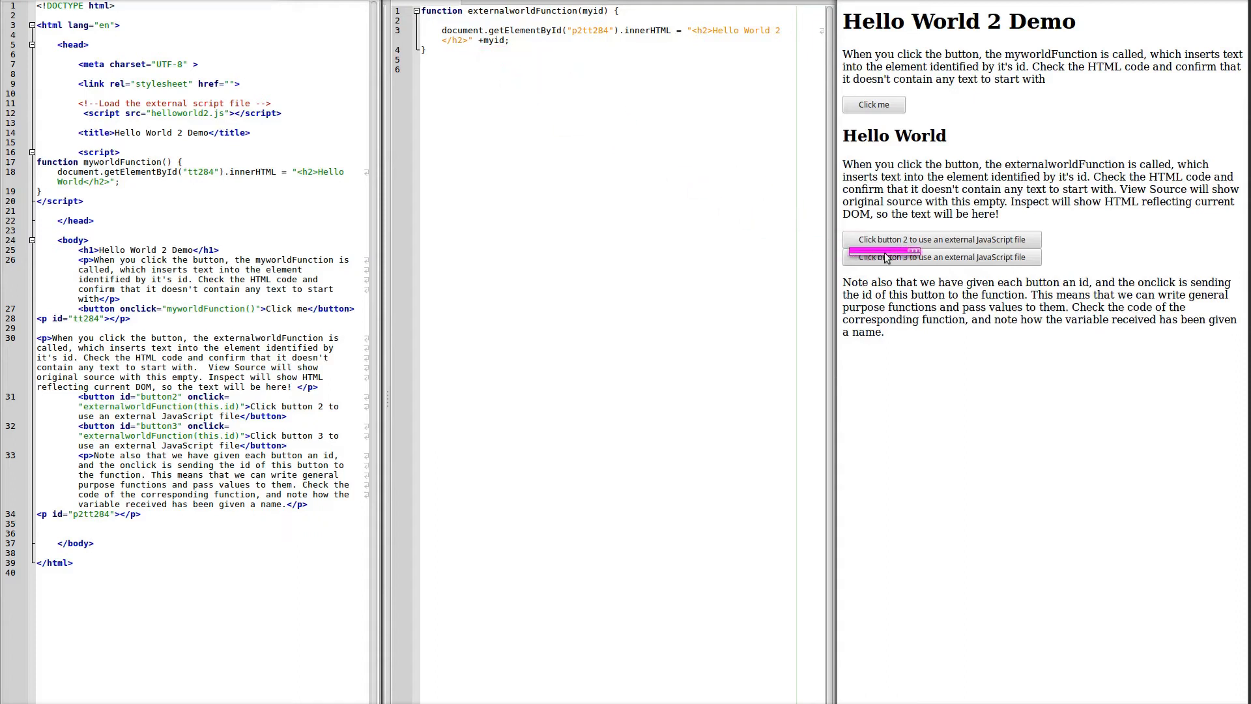
Run externalworldFunction from buttons 2 and 3, showing 'button3' under Hello World 2.
left_click(940, 257)
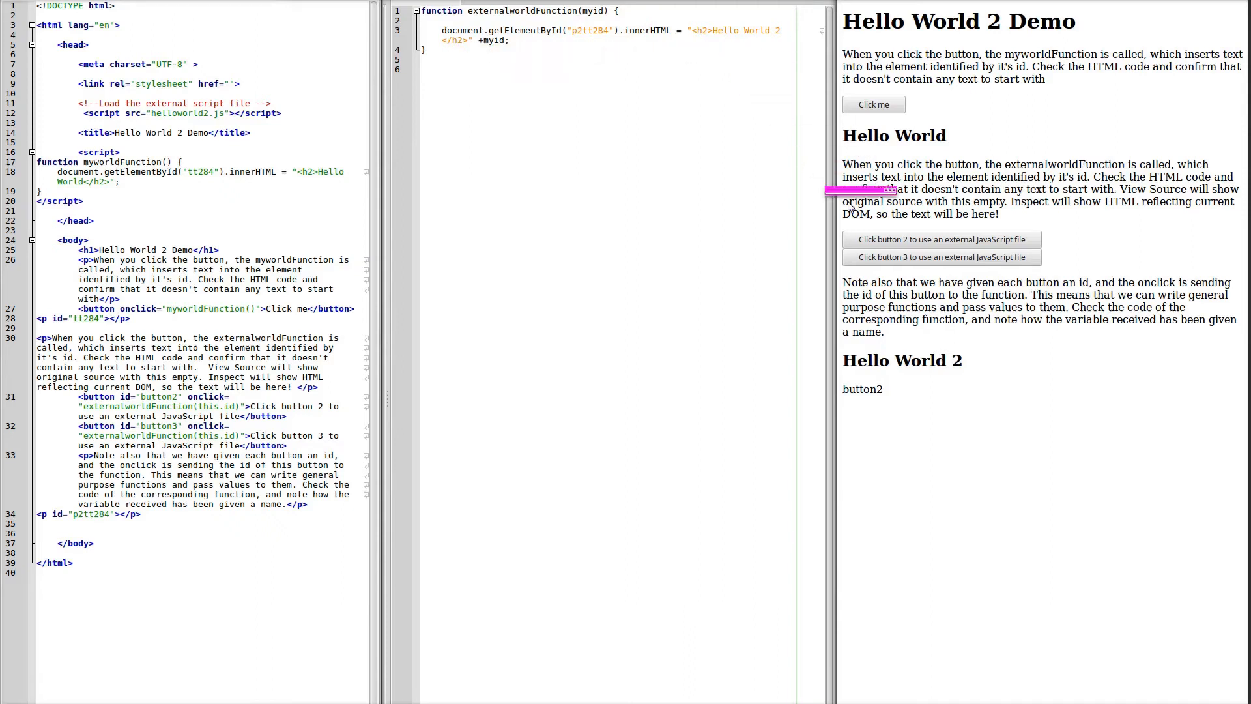
left_click(940, 257)
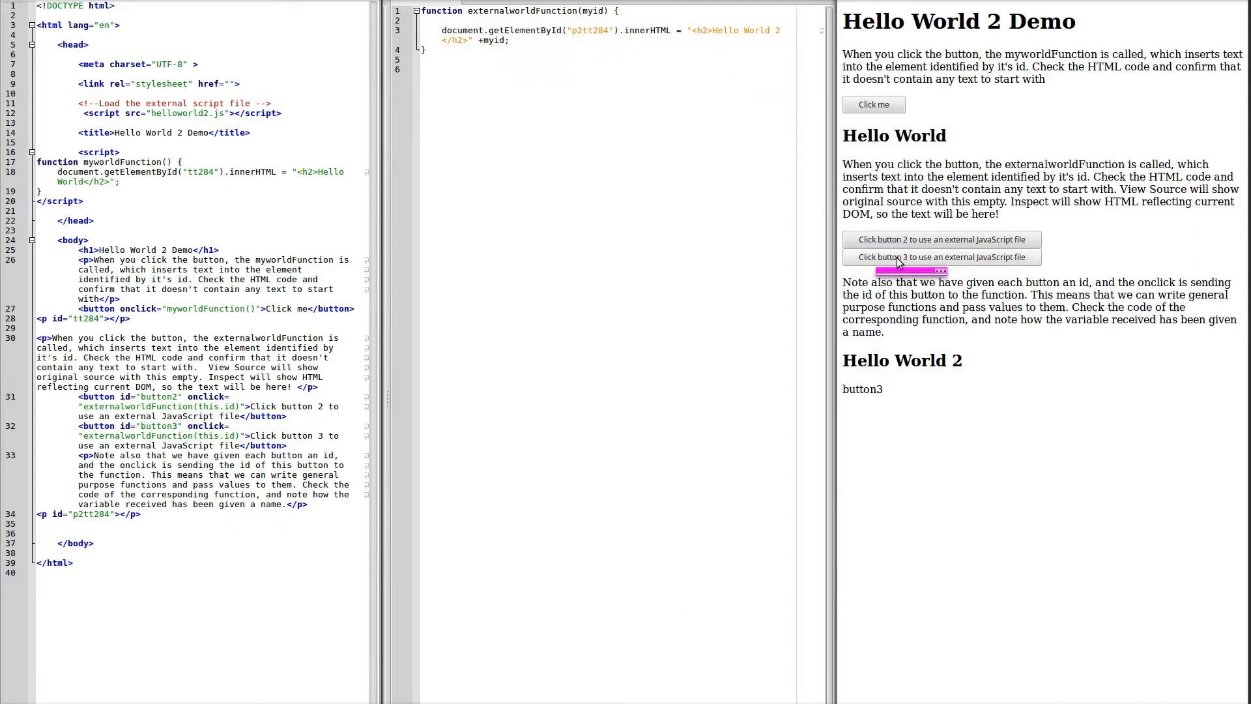
mouse_move(898, 278)
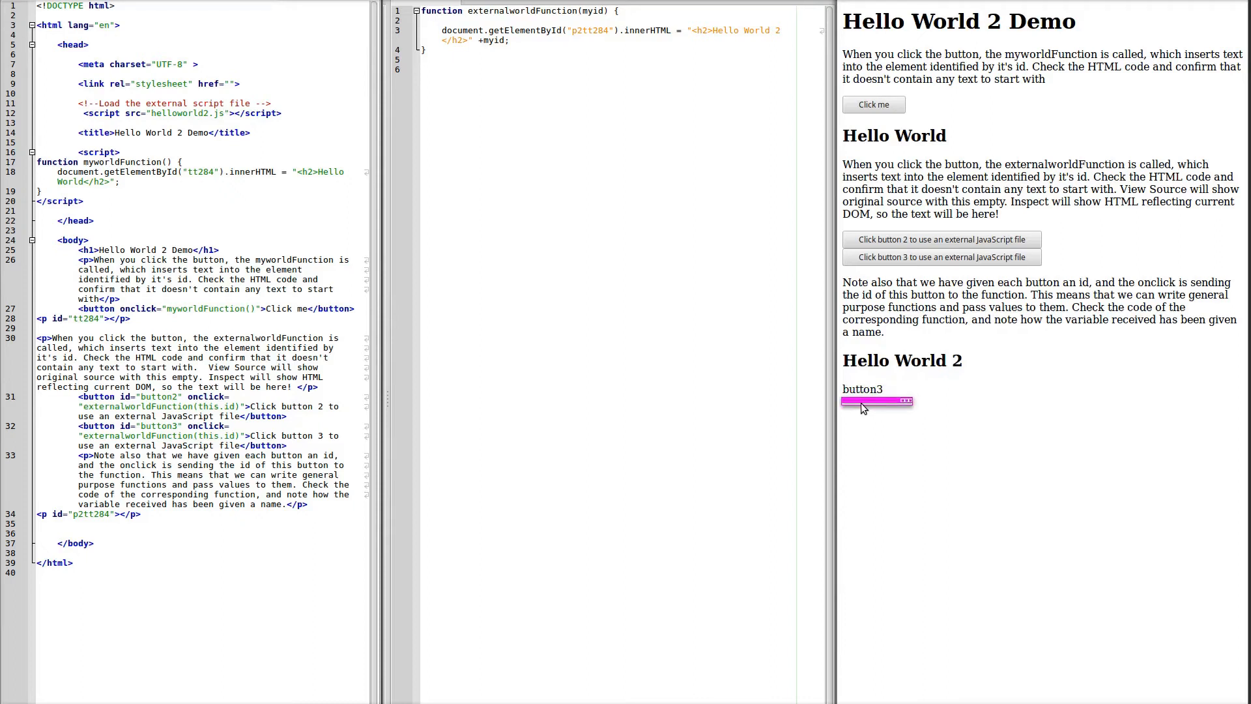
scroll("down", 3)
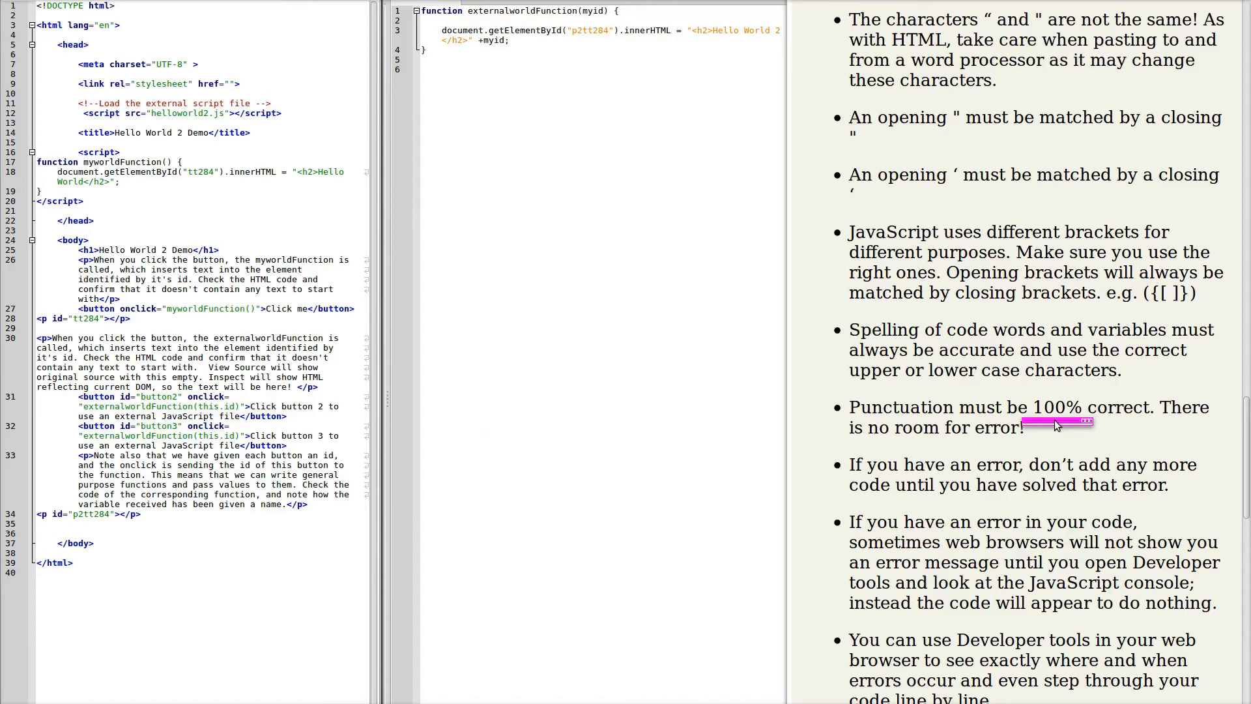
mouse_move(1053, 446)
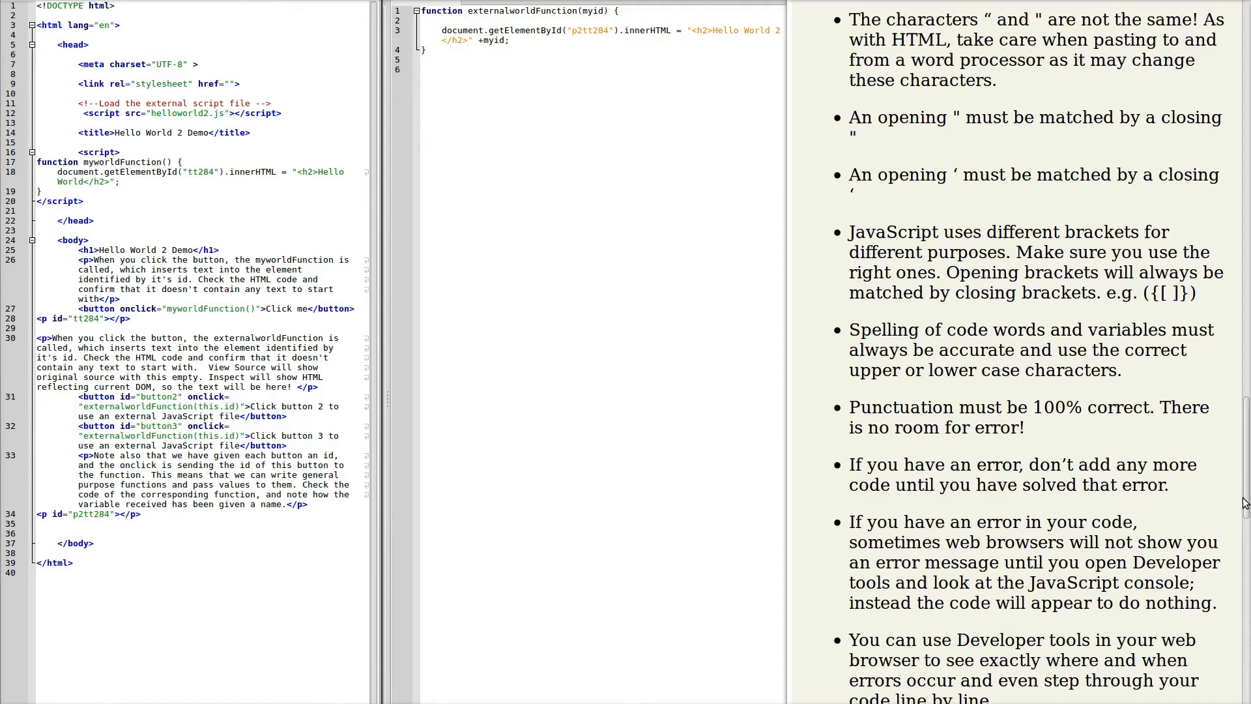
scroll("down", 3)
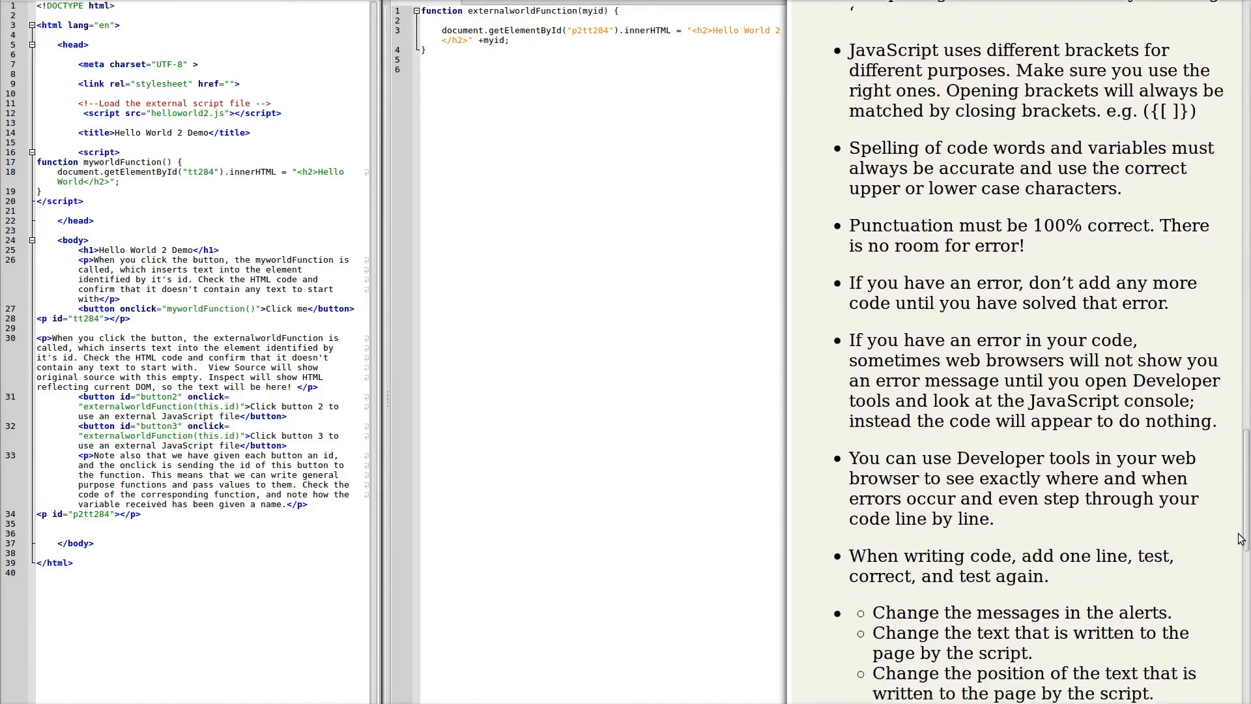
scroll("down", 3)
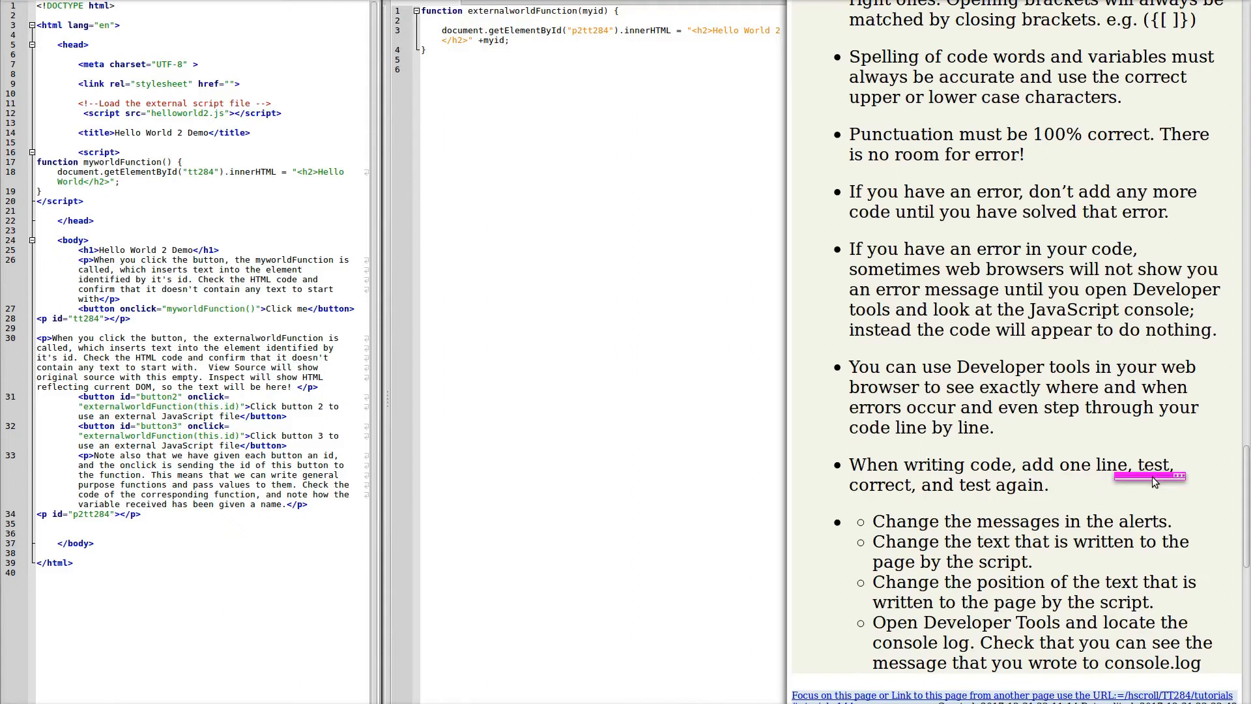
mouse_move(894, 499)
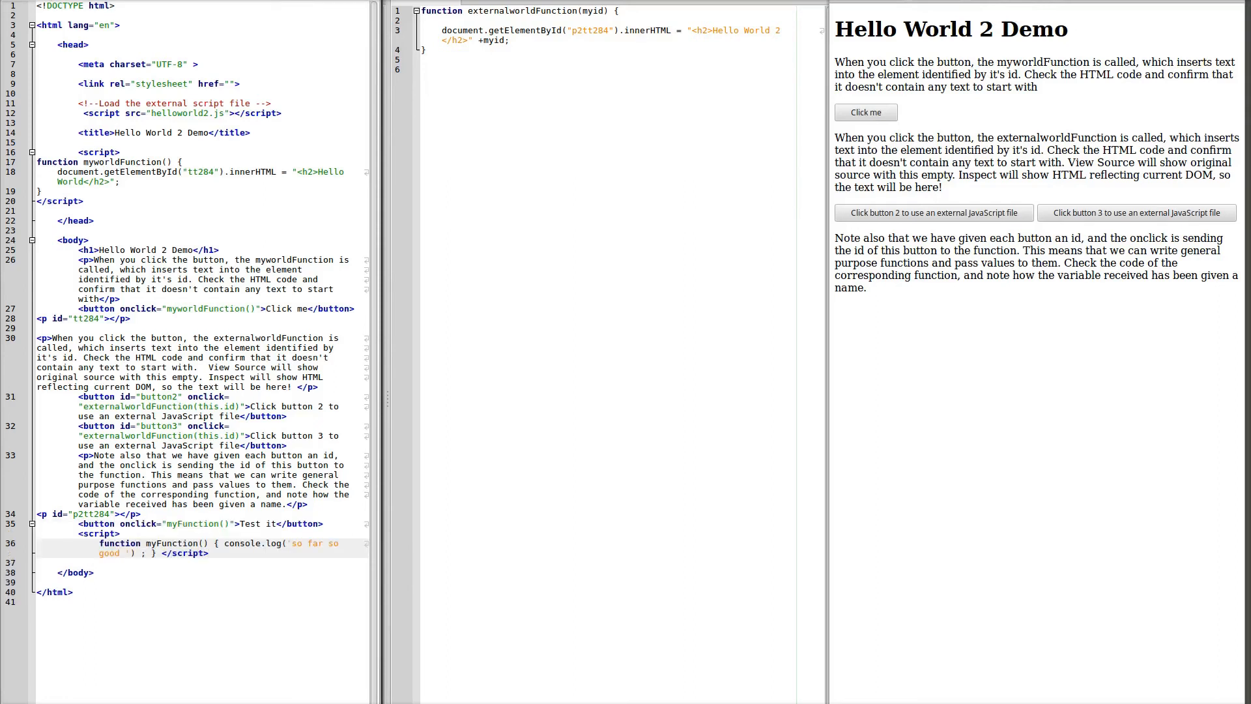
Refresh the preview so the new Test it button appears.
left_click(209, 553)
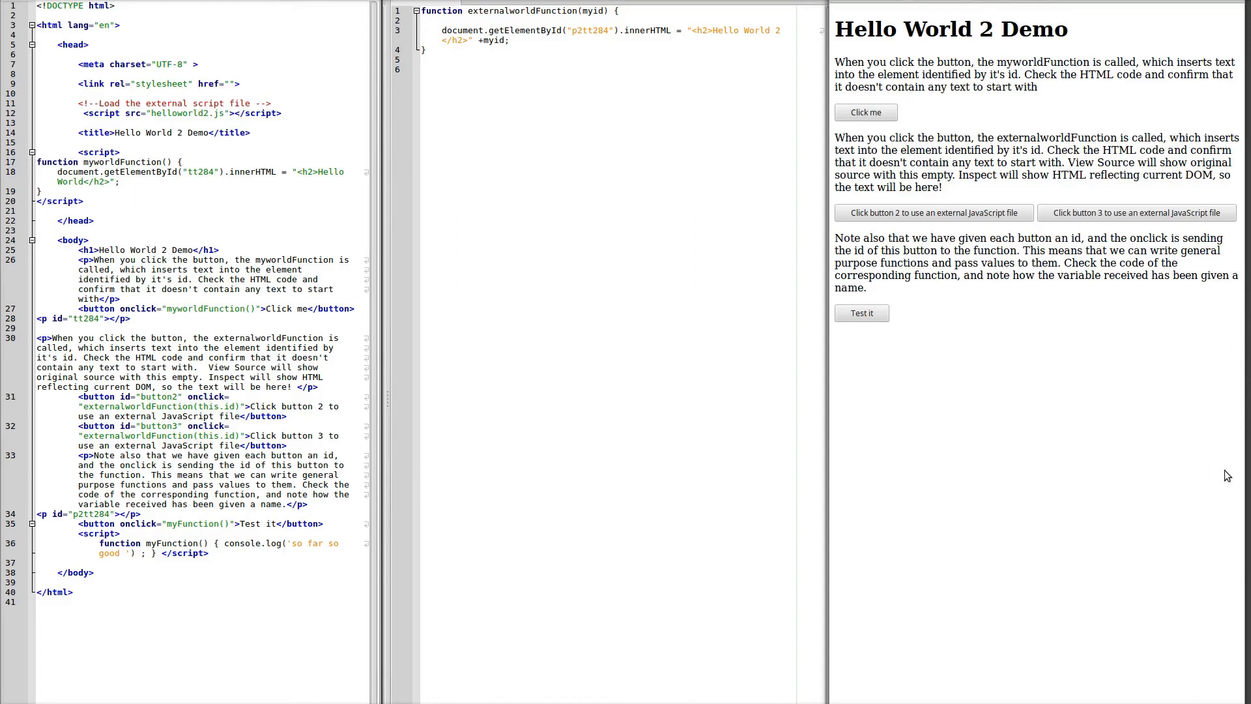
double_click(216, 548)
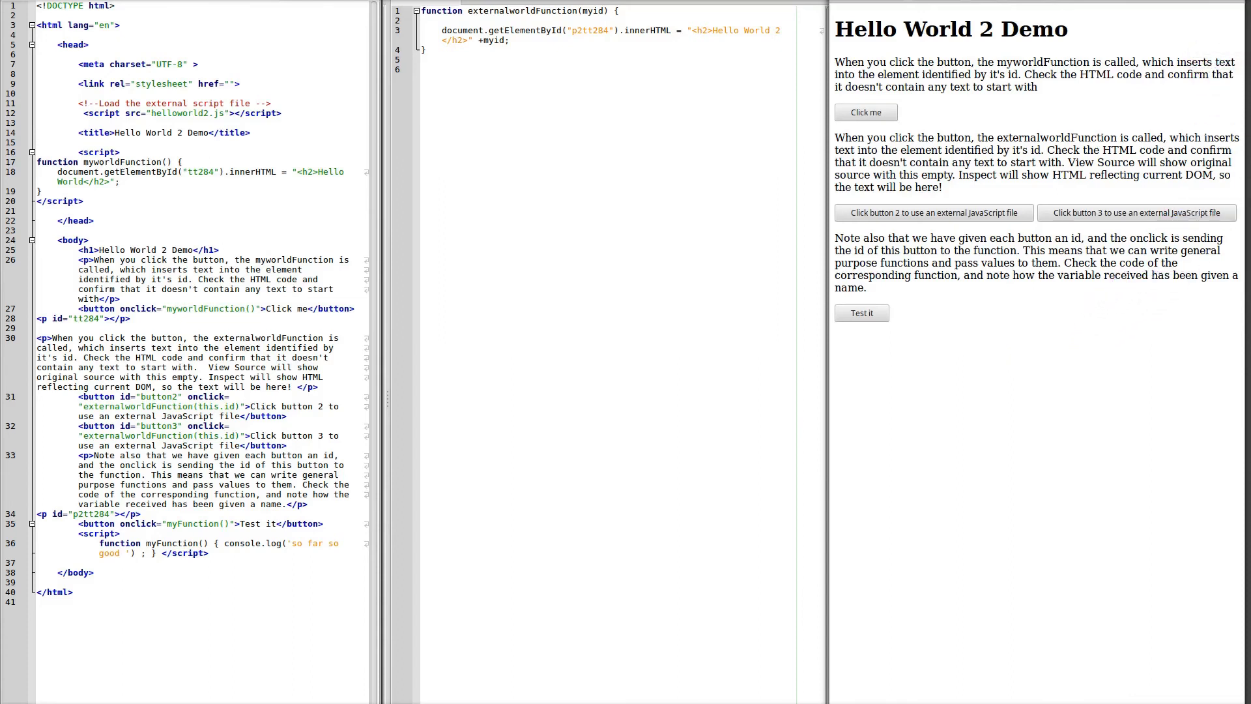
Open Firefox's Web Console through the menu's Web Developer submenu.
left_click(1241, 7)
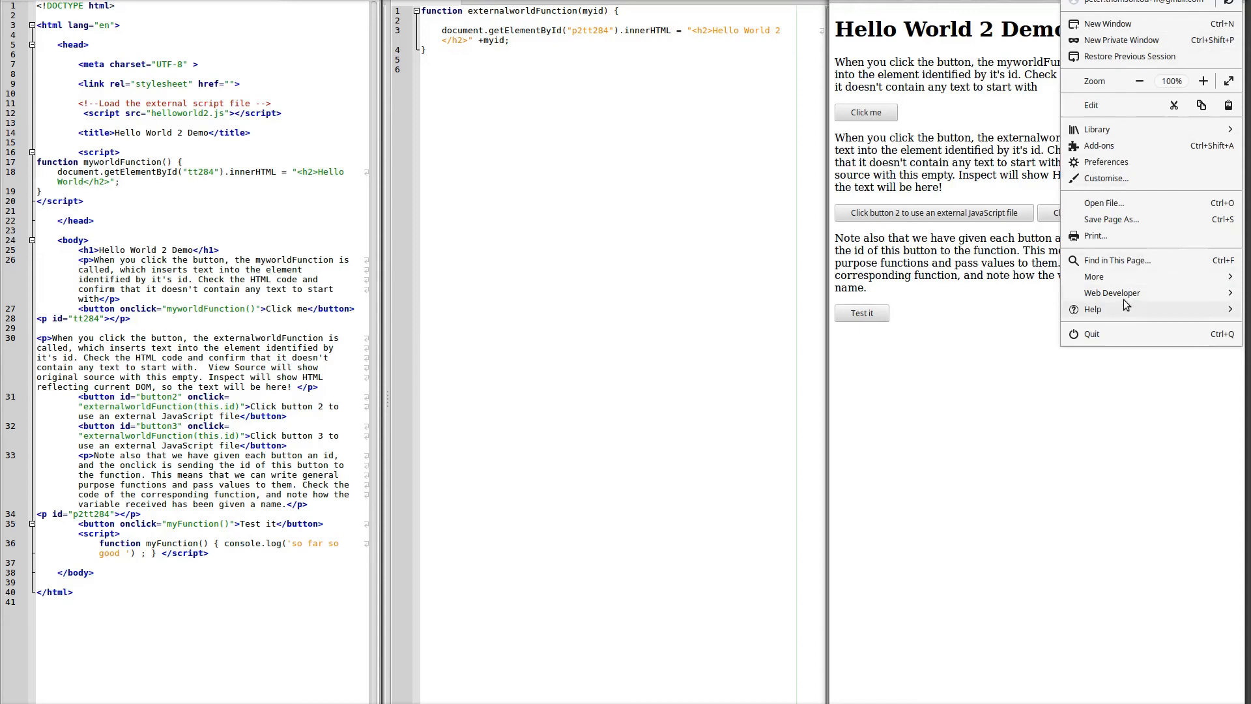
left_click(1111, 293)
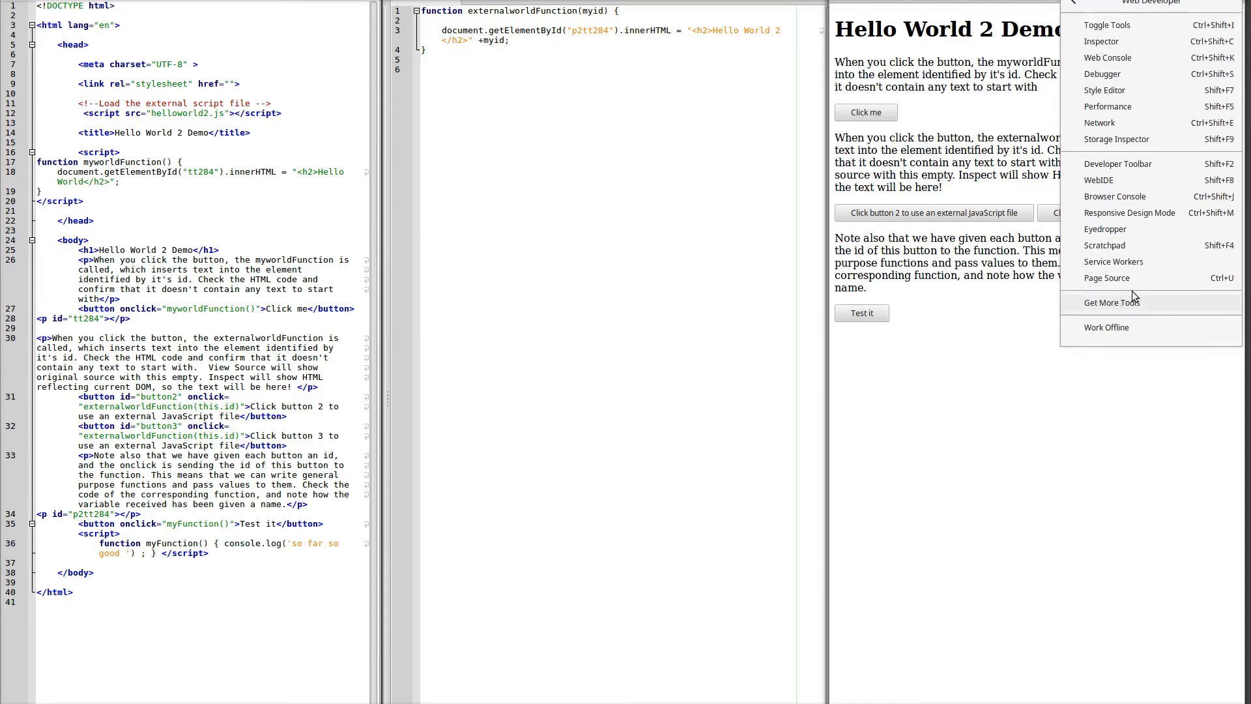
mouse_move(1120, 67)
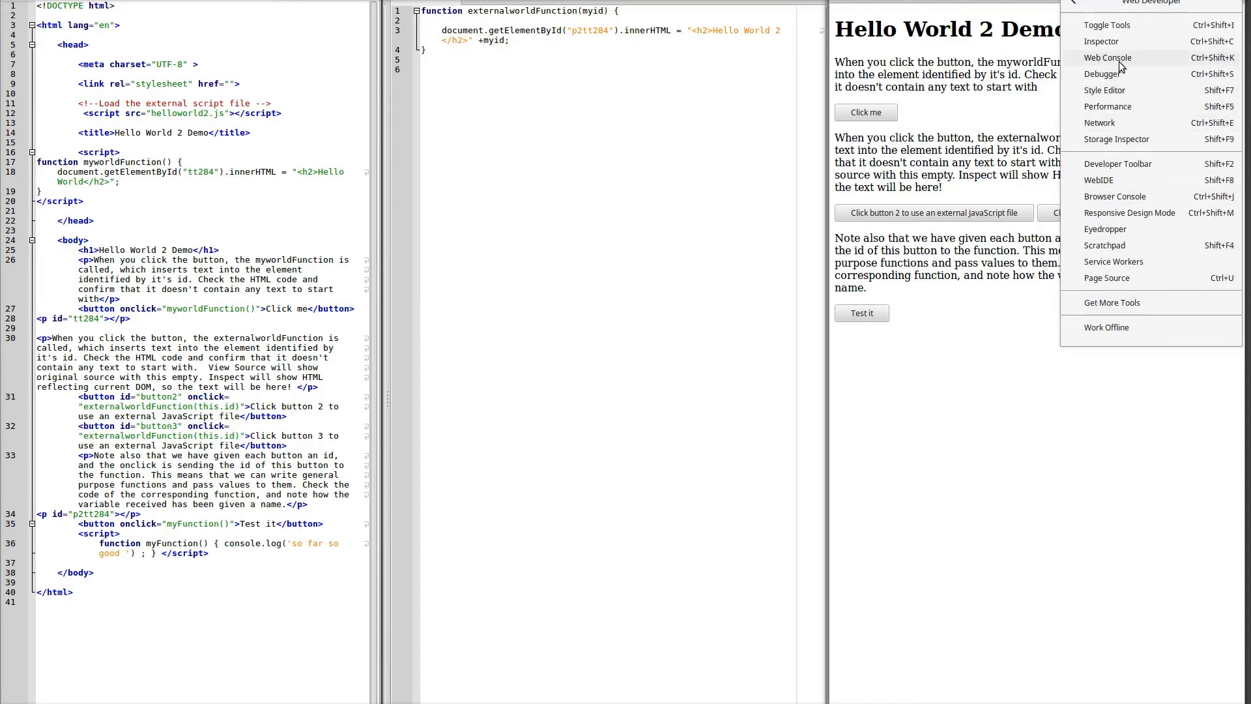
left_click(1106, 57)
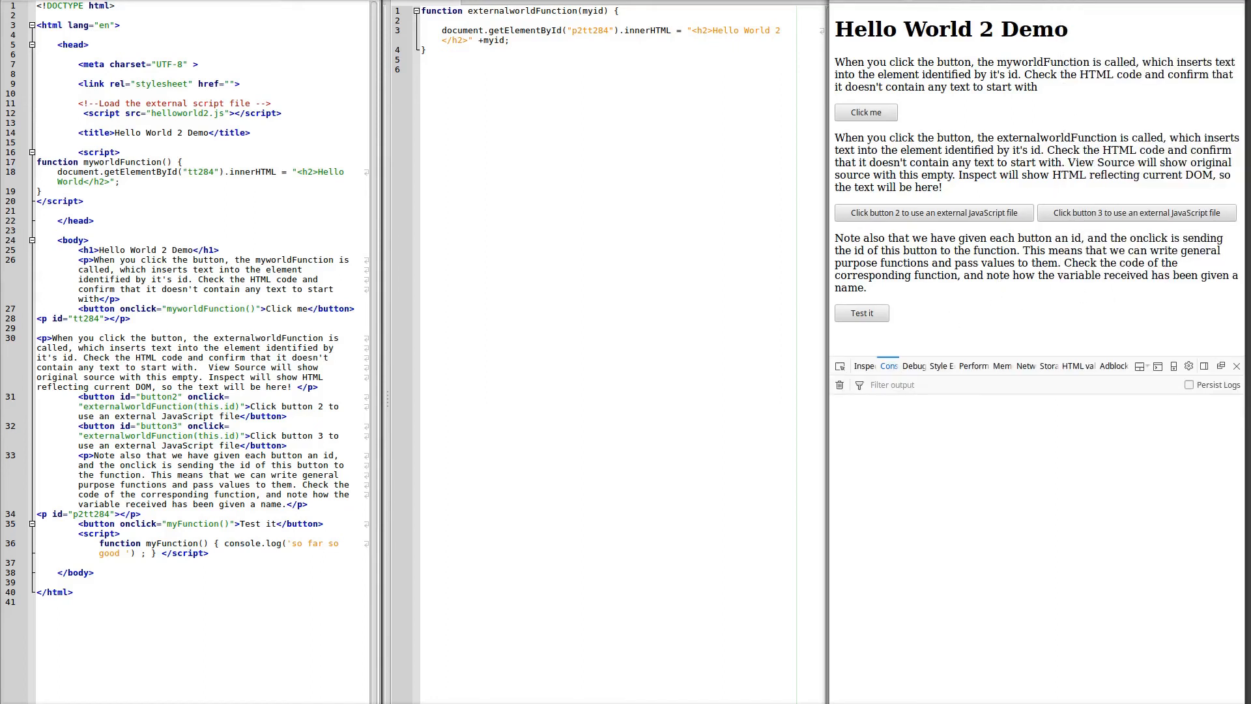
left_click(861, 312)
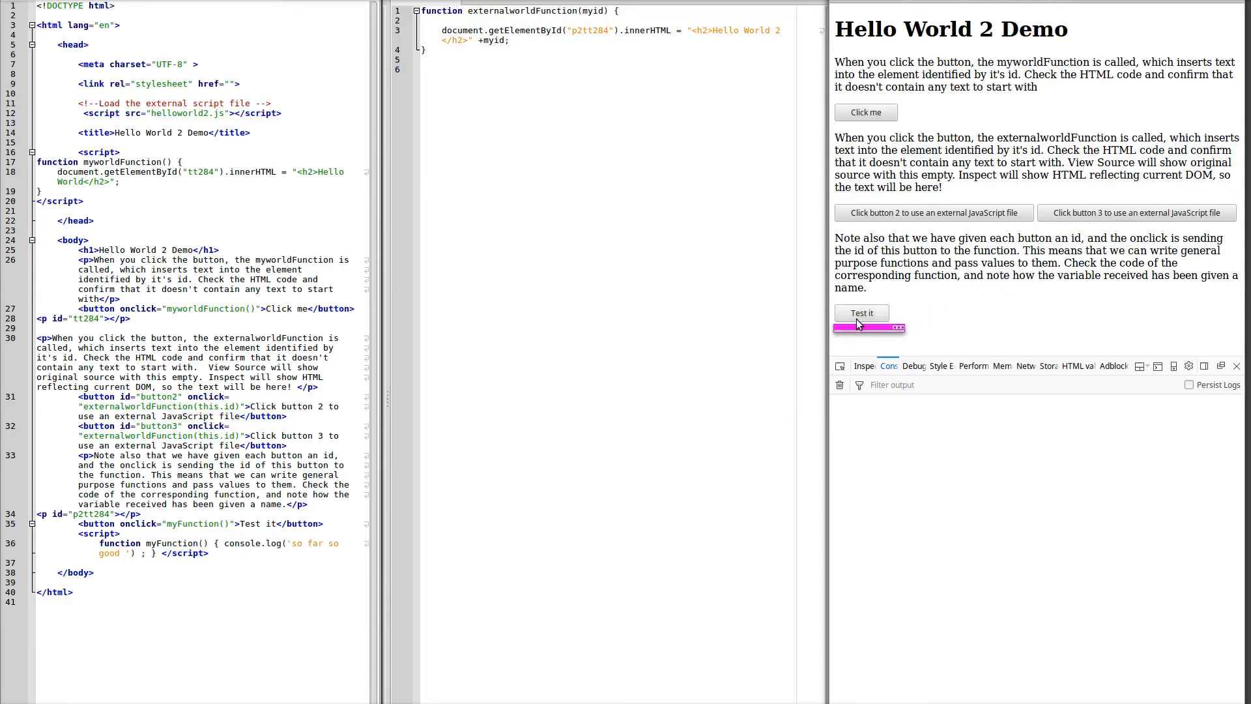
mouse_move(868, 319)
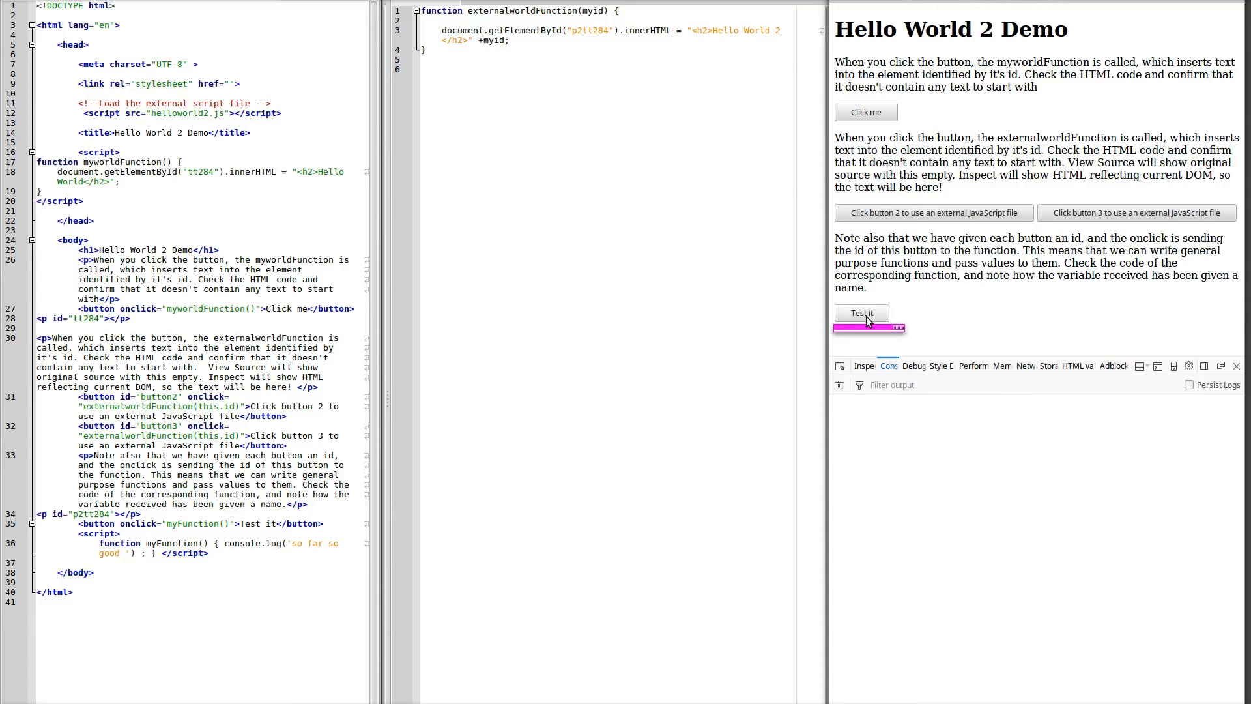
left_click(861, 313)
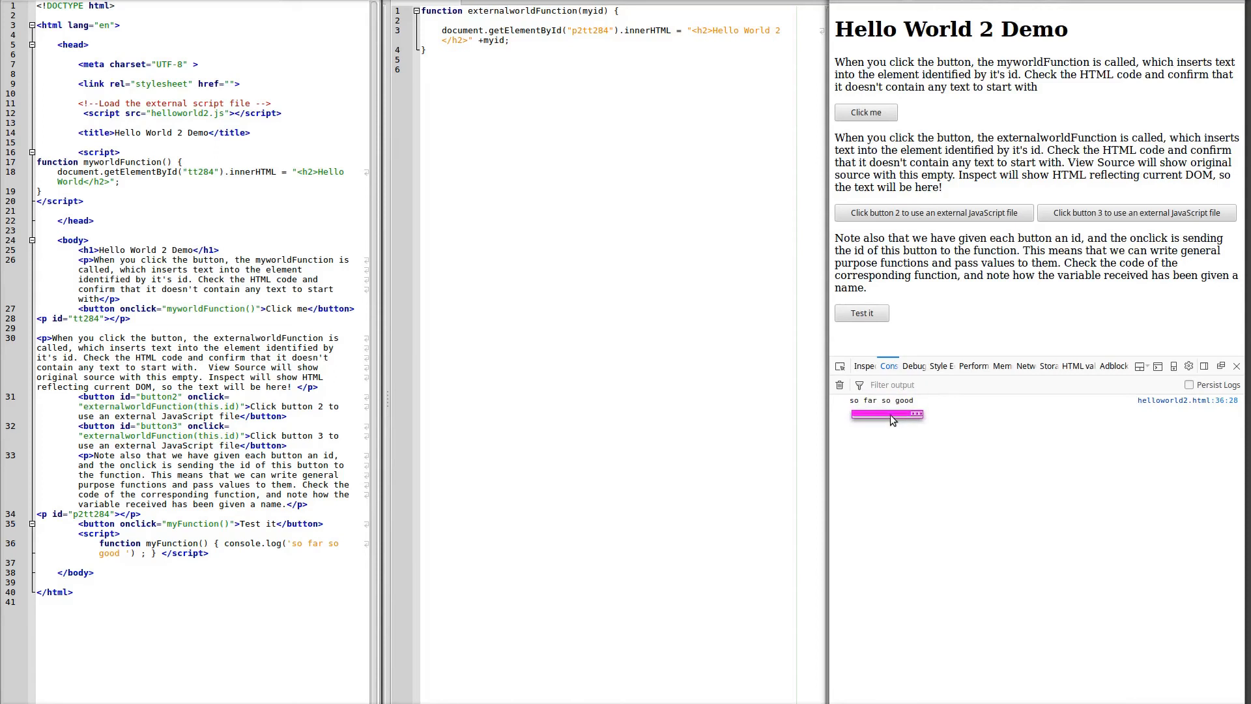
mouse_move(889, 430)
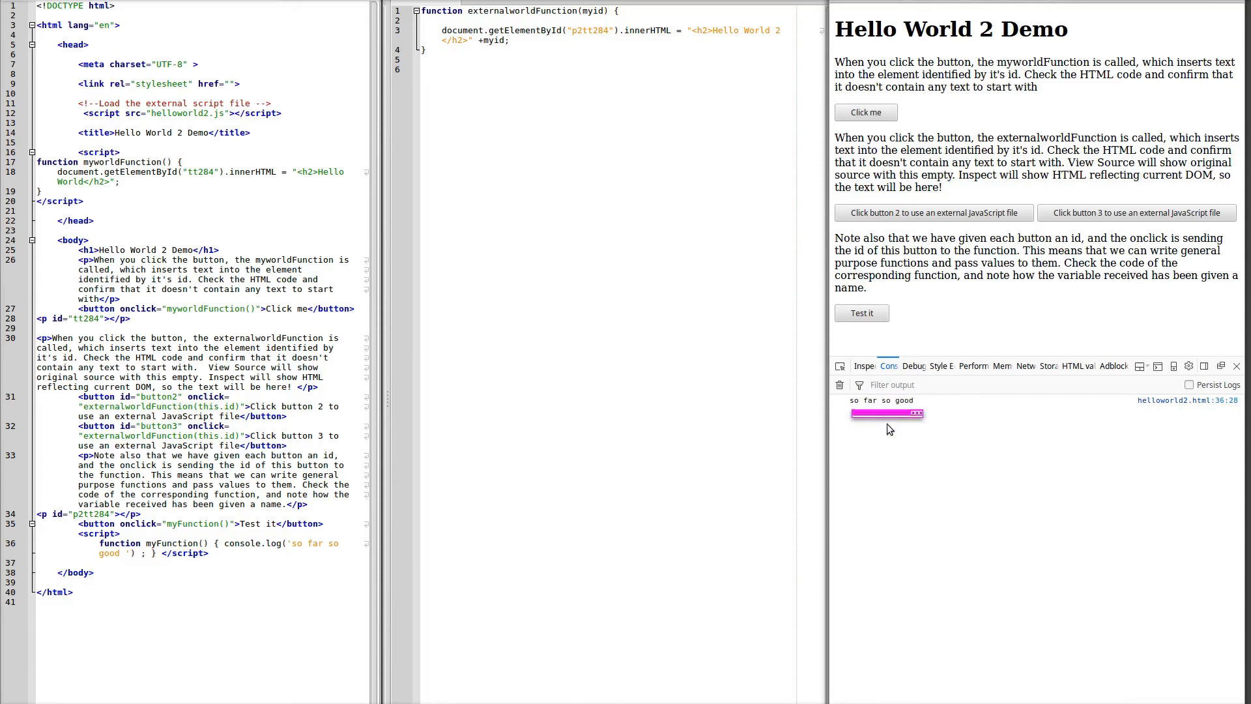
mouse_move(874, 422)
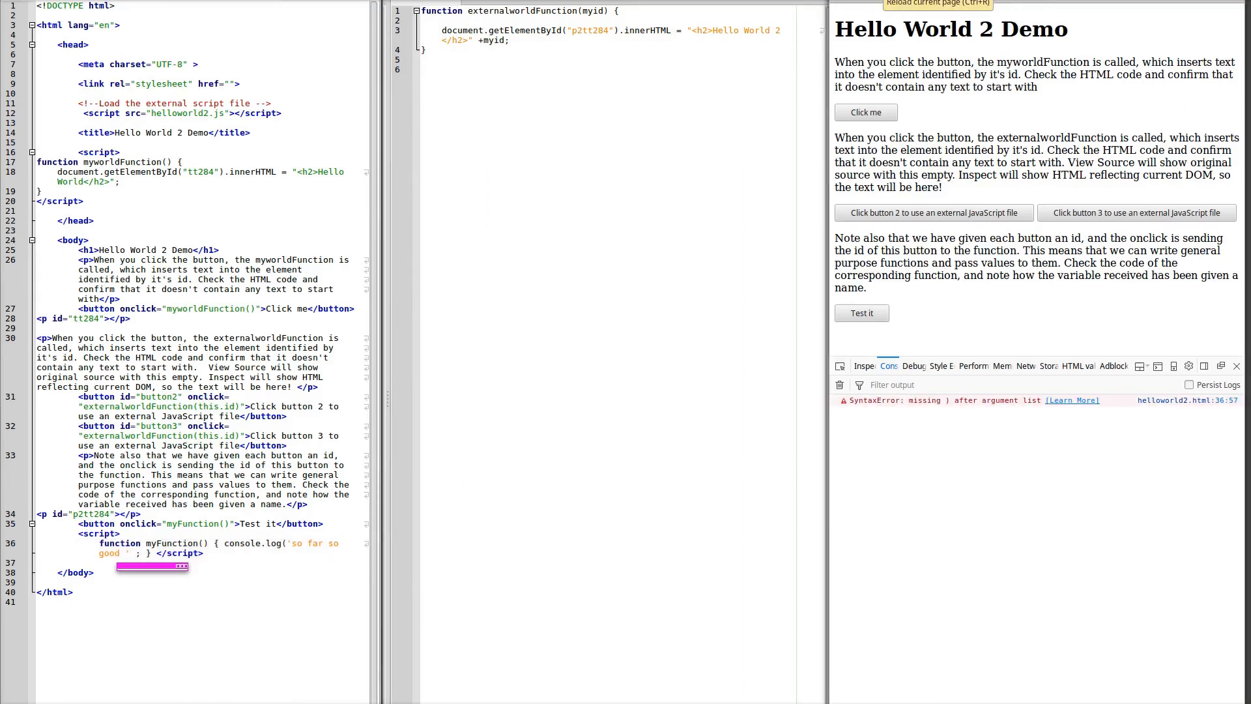
mouse_move(950, 416)
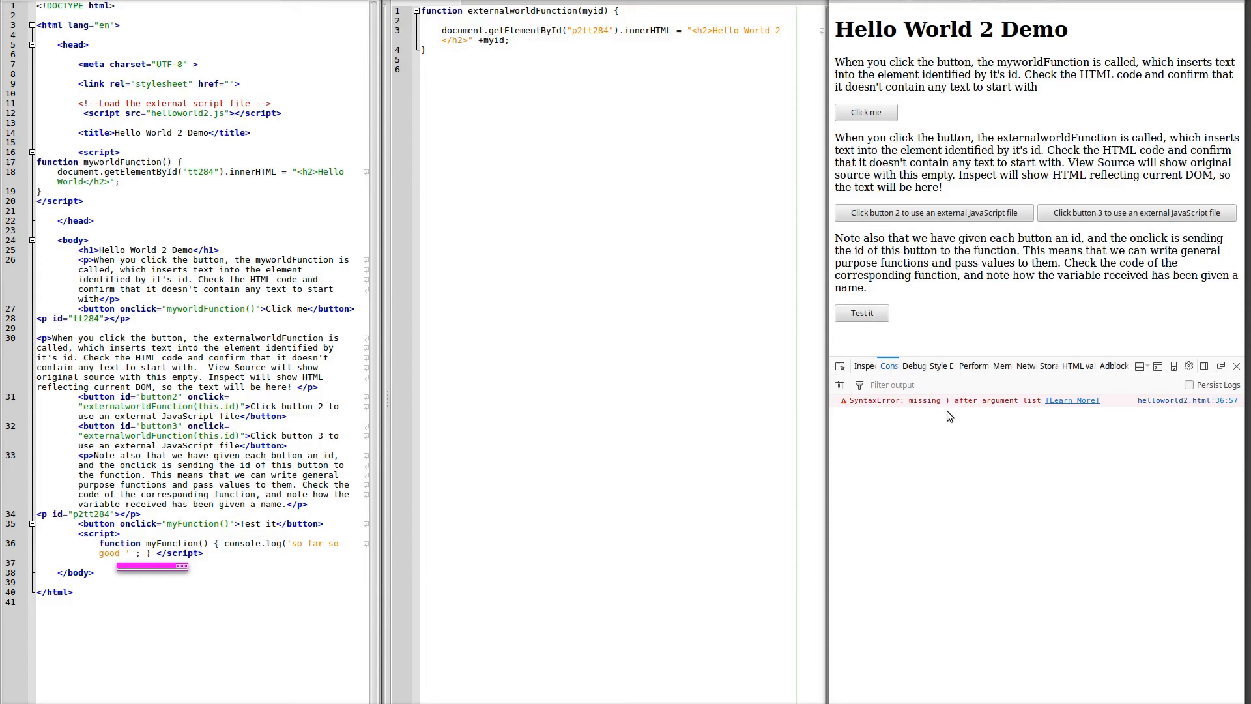
mouse_move(970, 413)
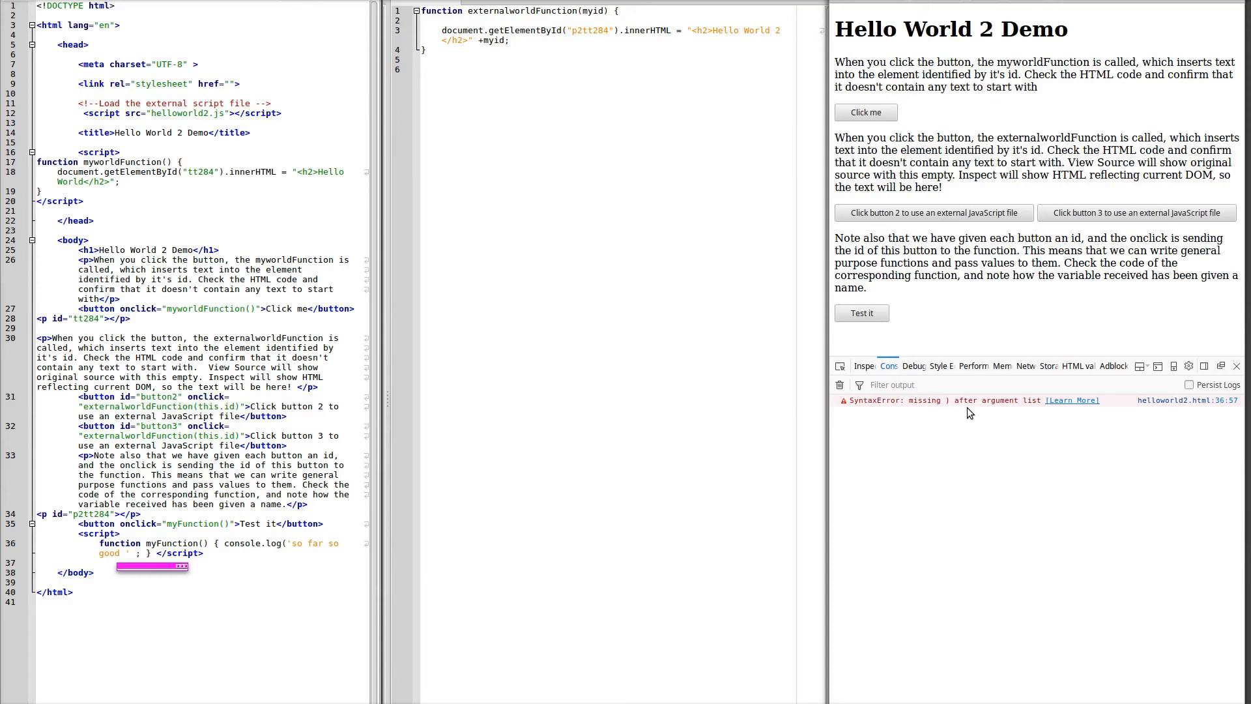
mouse_move(1200, 420)
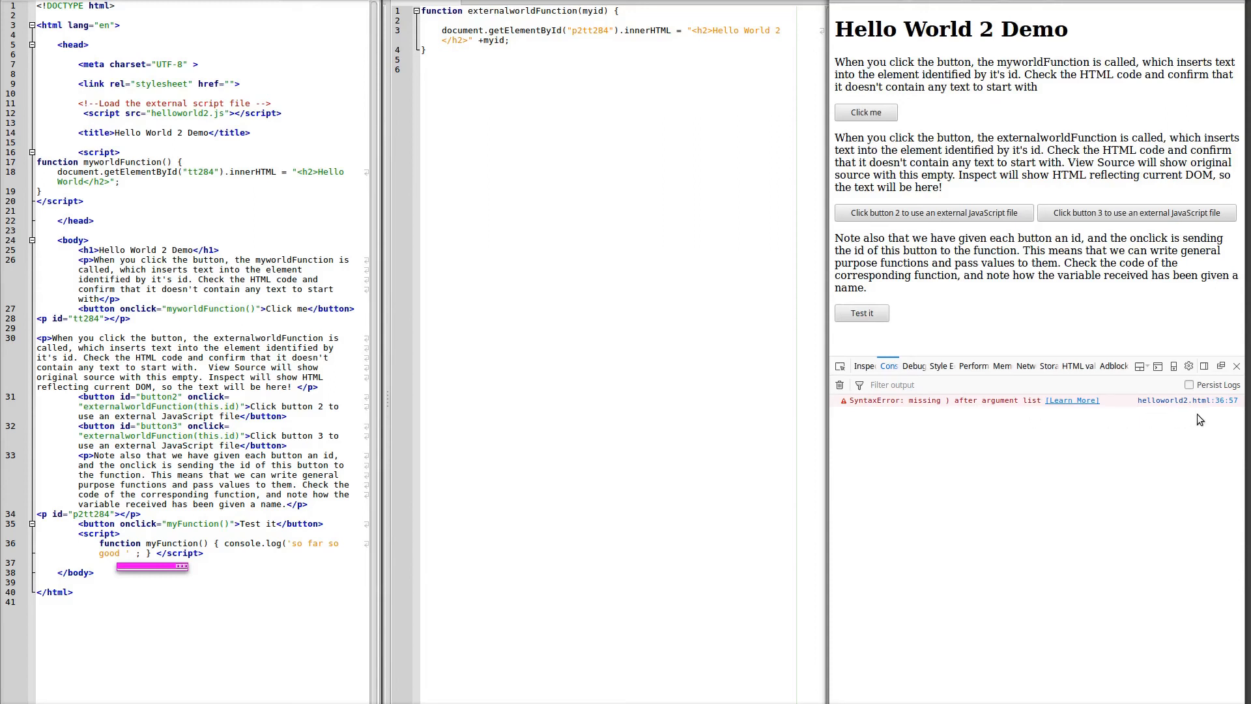
mouse_move(1188, 400)
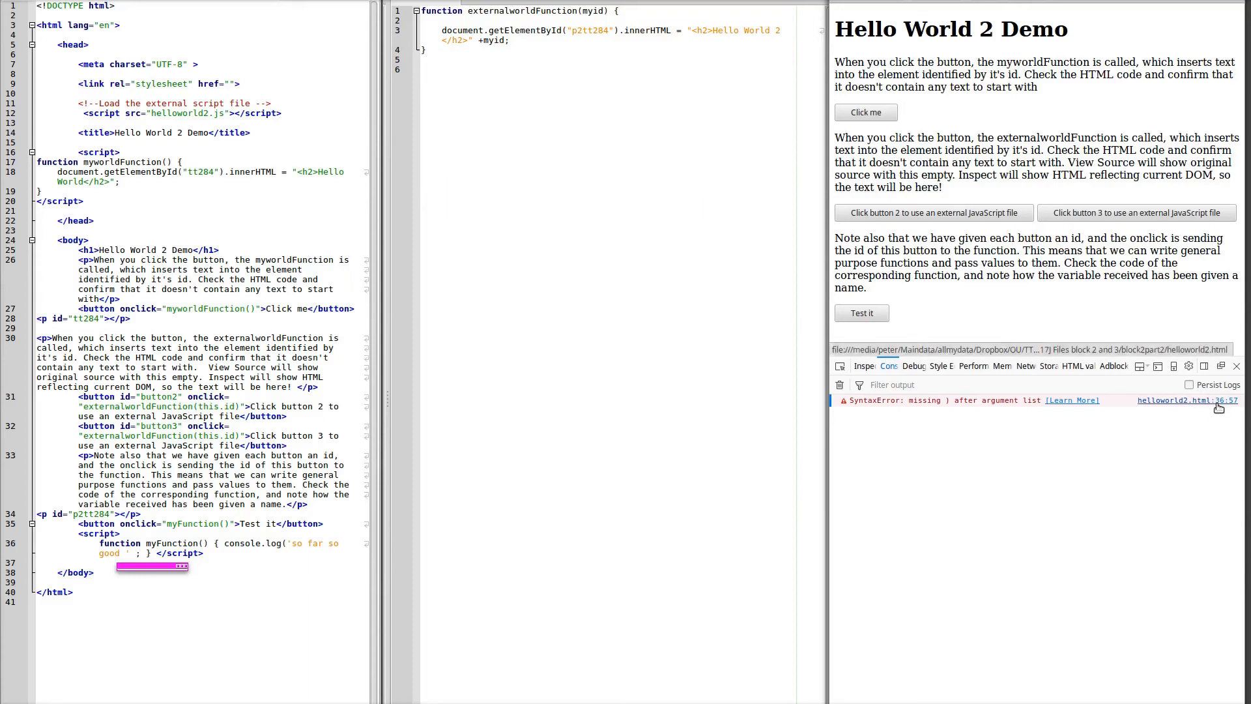
mouse_move(1187, 400)
type(")")
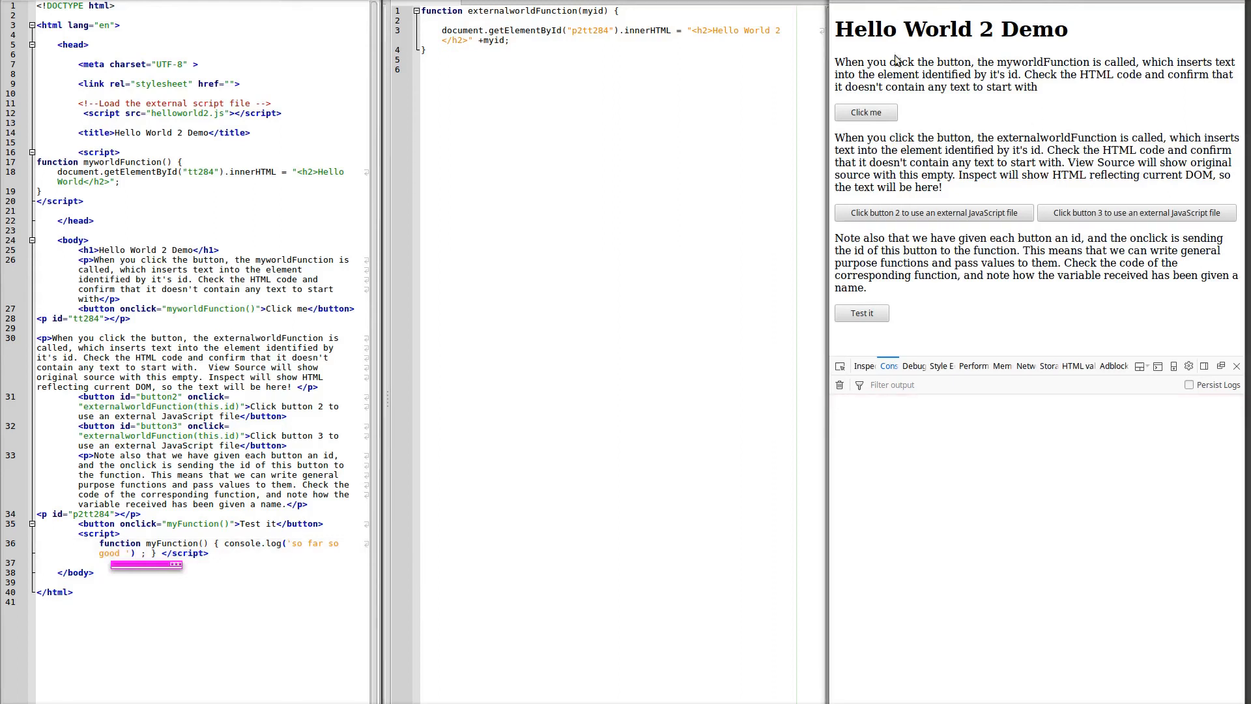
Run Test it to confirm the console logs 'so far so good' again.
left_click(861, 313)
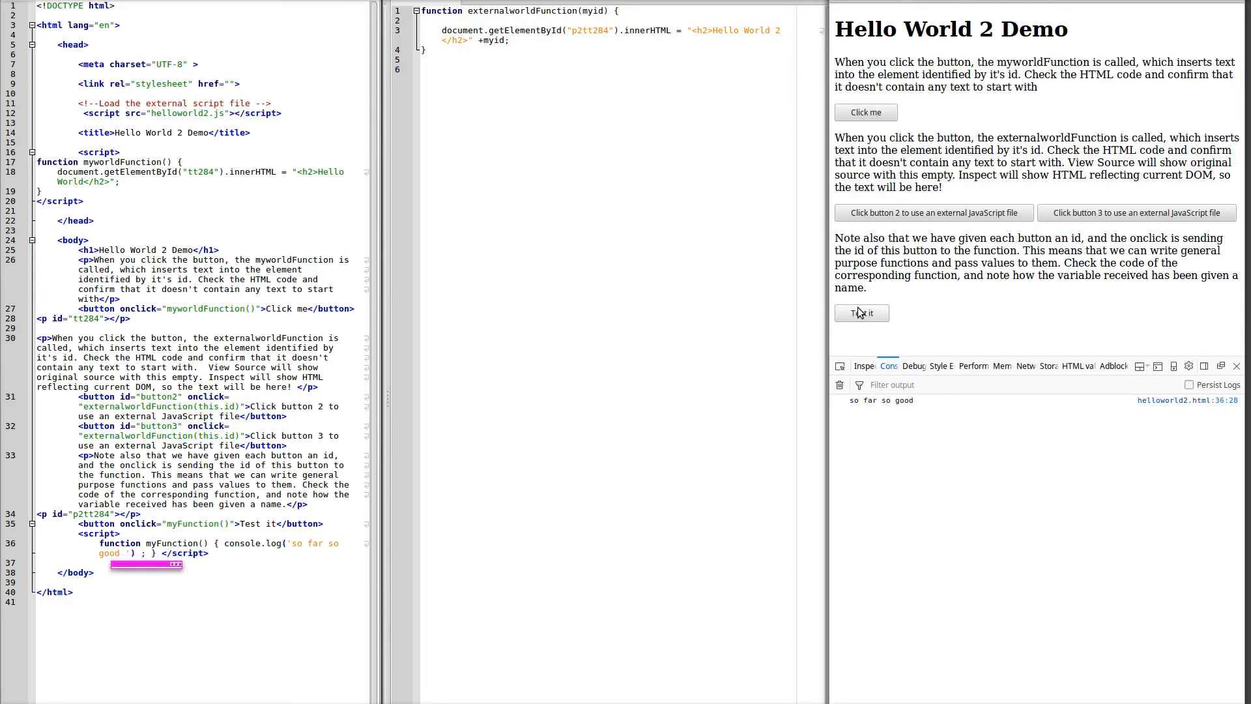
mouse_move(188, 615)
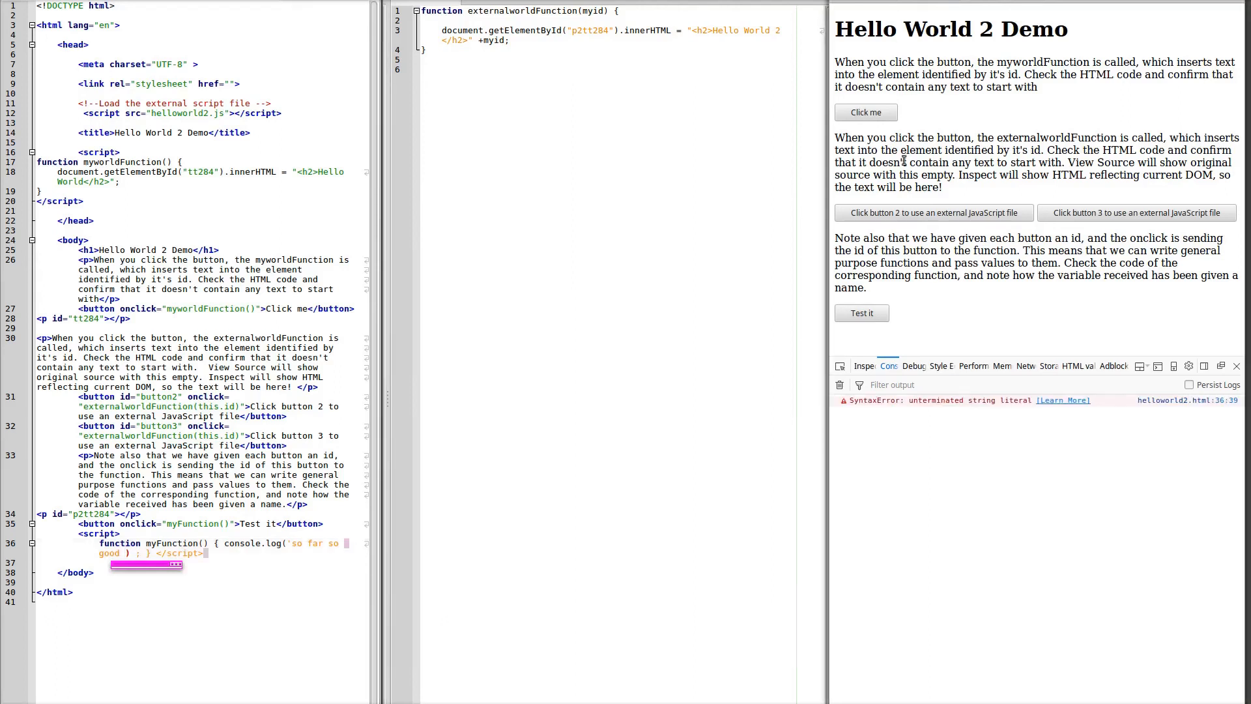
mouse_move(962, 448)
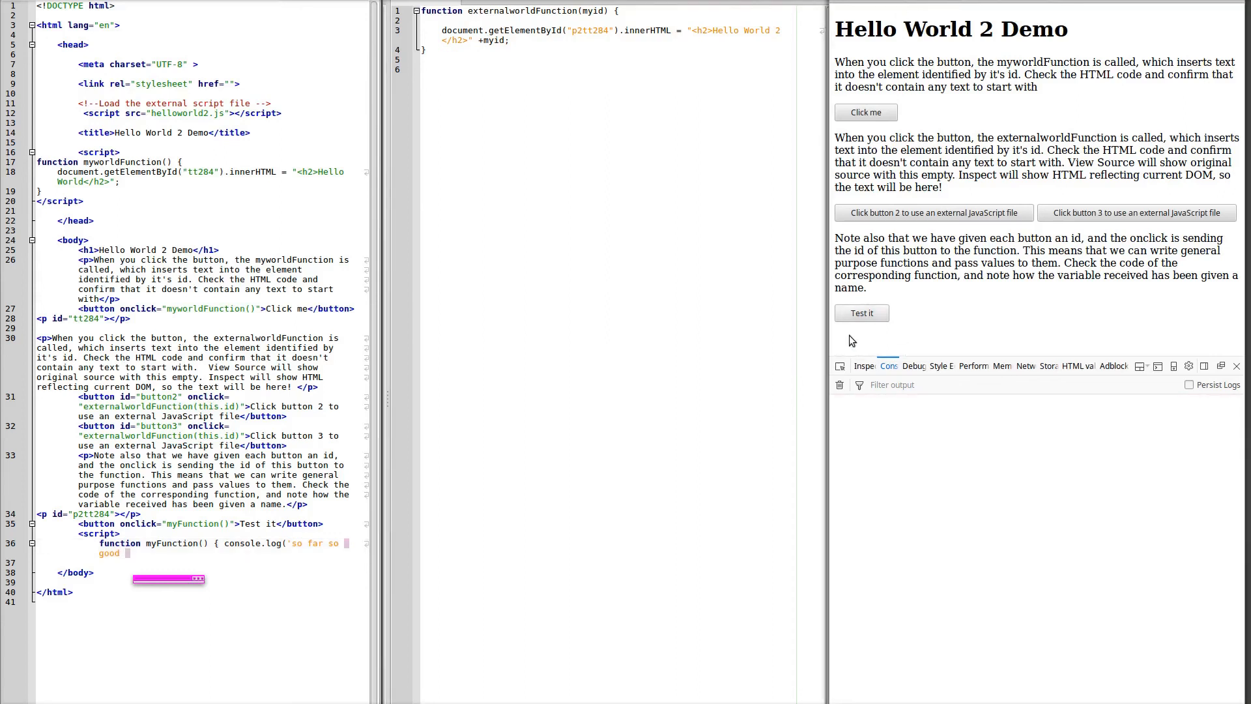
Run Test it to trigger 'ReferenceError: myFunction is not defined' in the console.
left_click(862, 313)
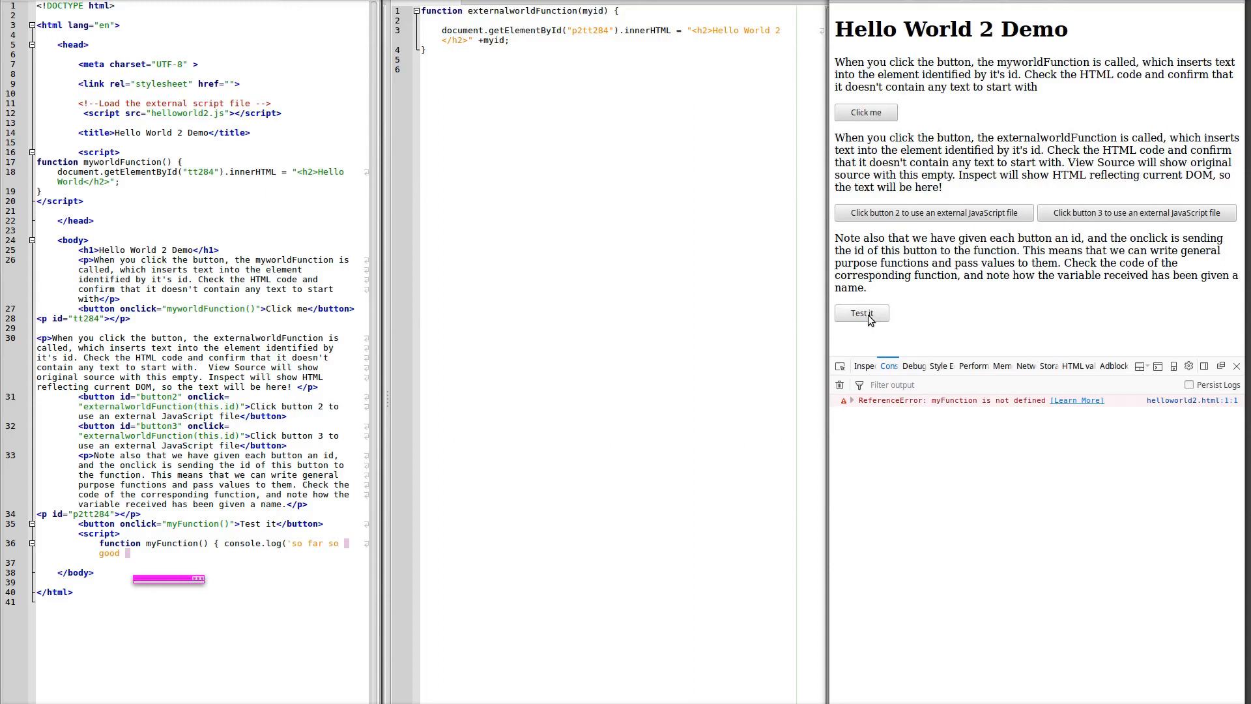
mouse_move(973, 412)
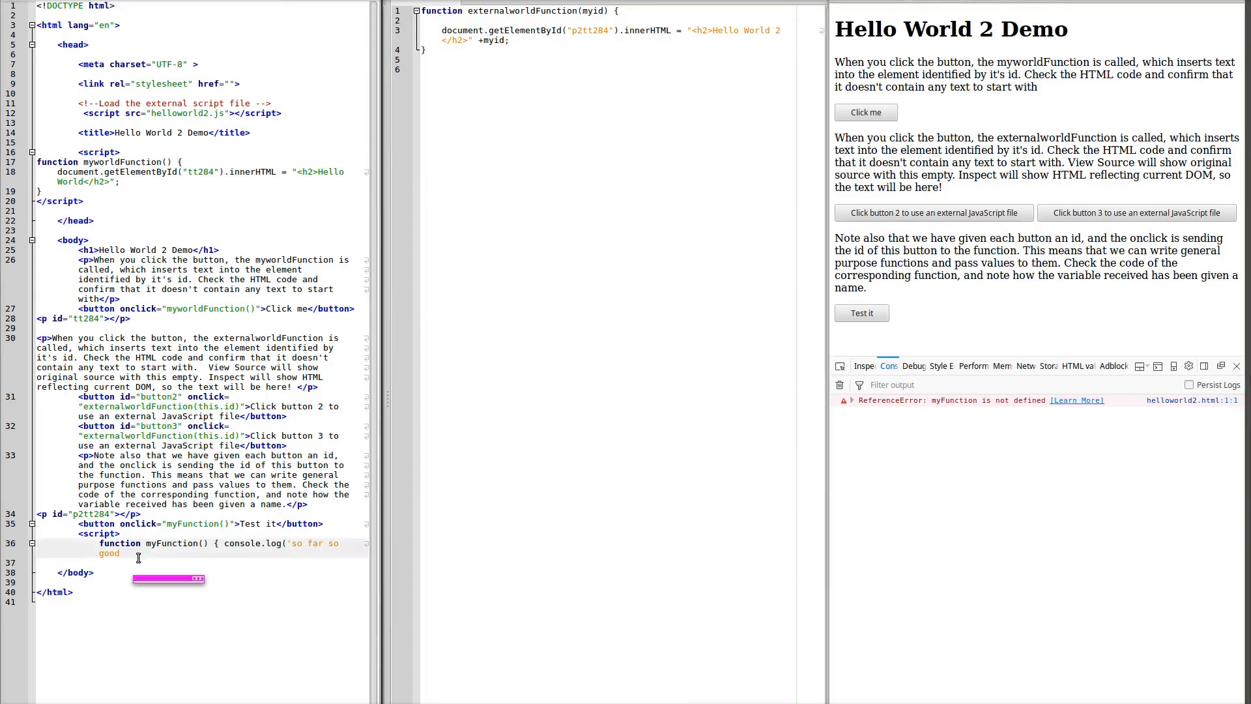
Restore the line 36 ending without the closing quote and test the button.
type(") ; } </script>")
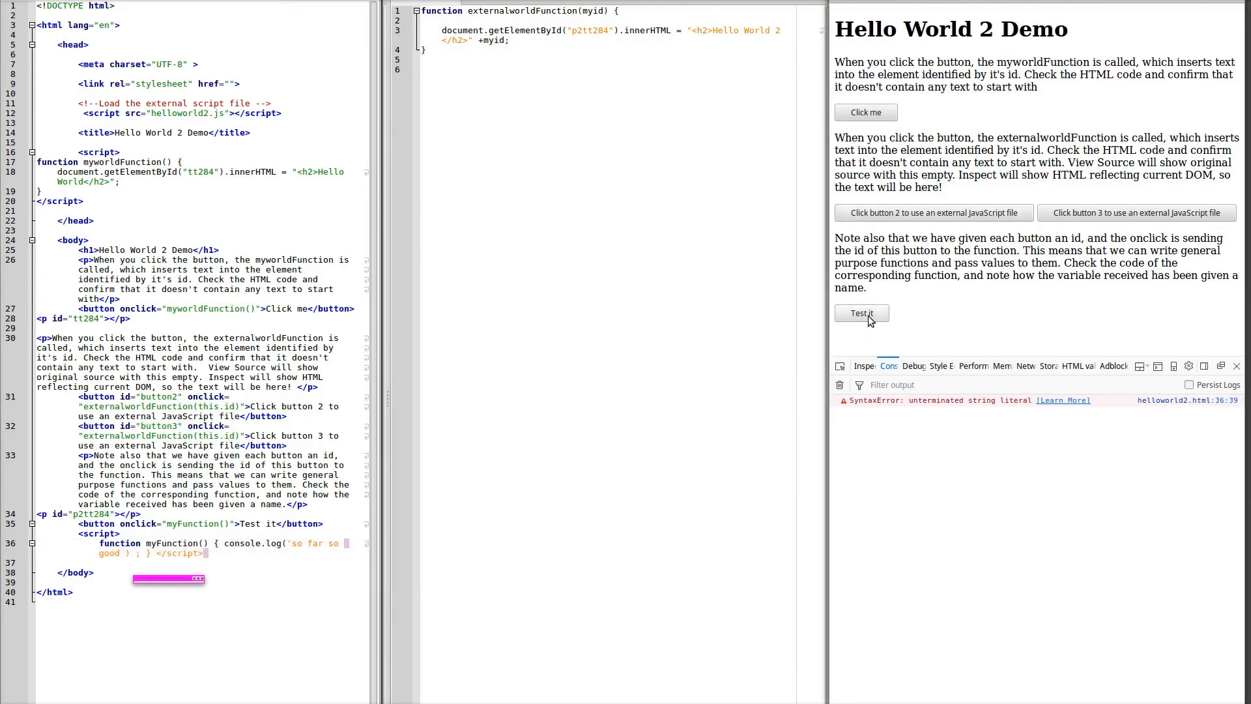
left_click(862, 313)
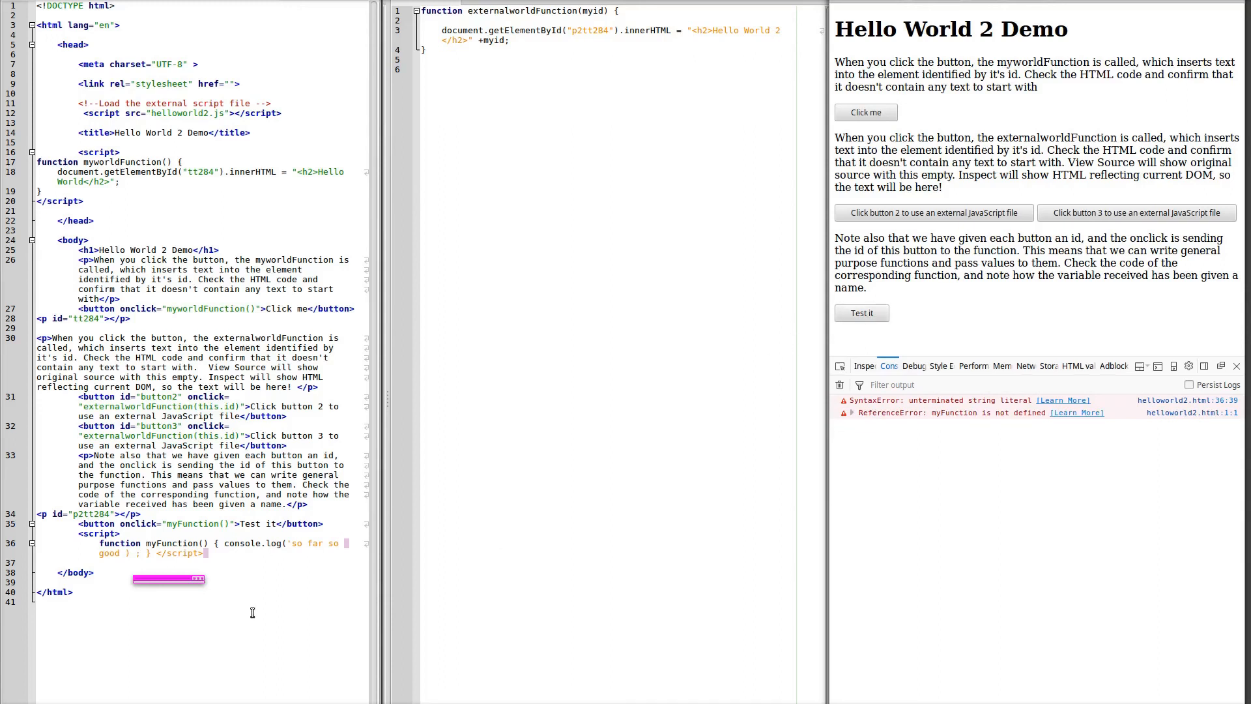
mouse_move(221, 563)
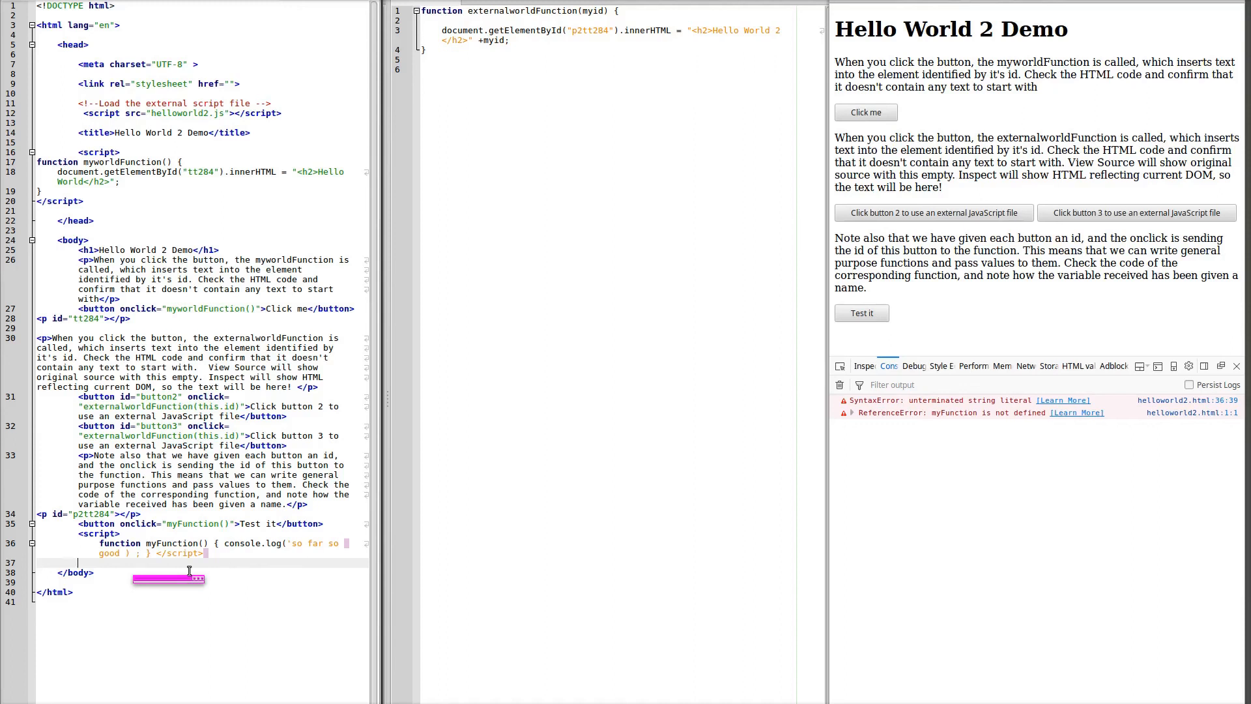
mouse_move(138, 564)
type("'")
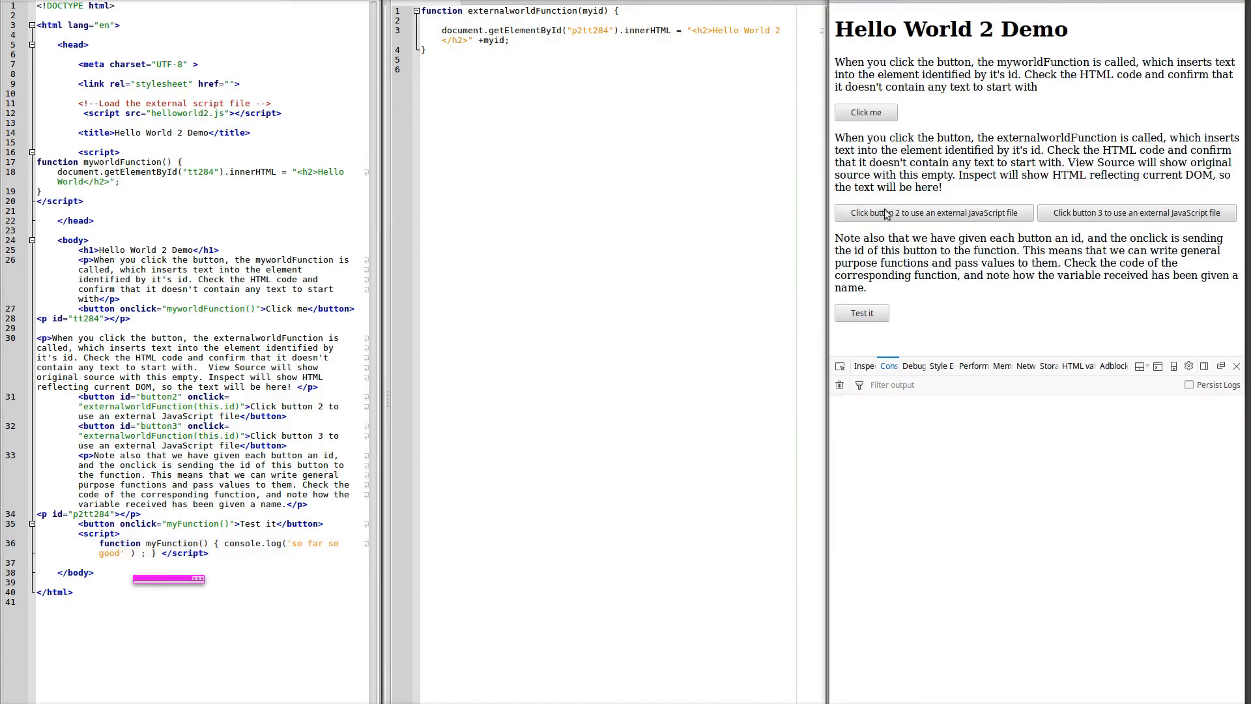
Run Test it to confirm 'so far so good' logs without errors.
left_click(862, 312)
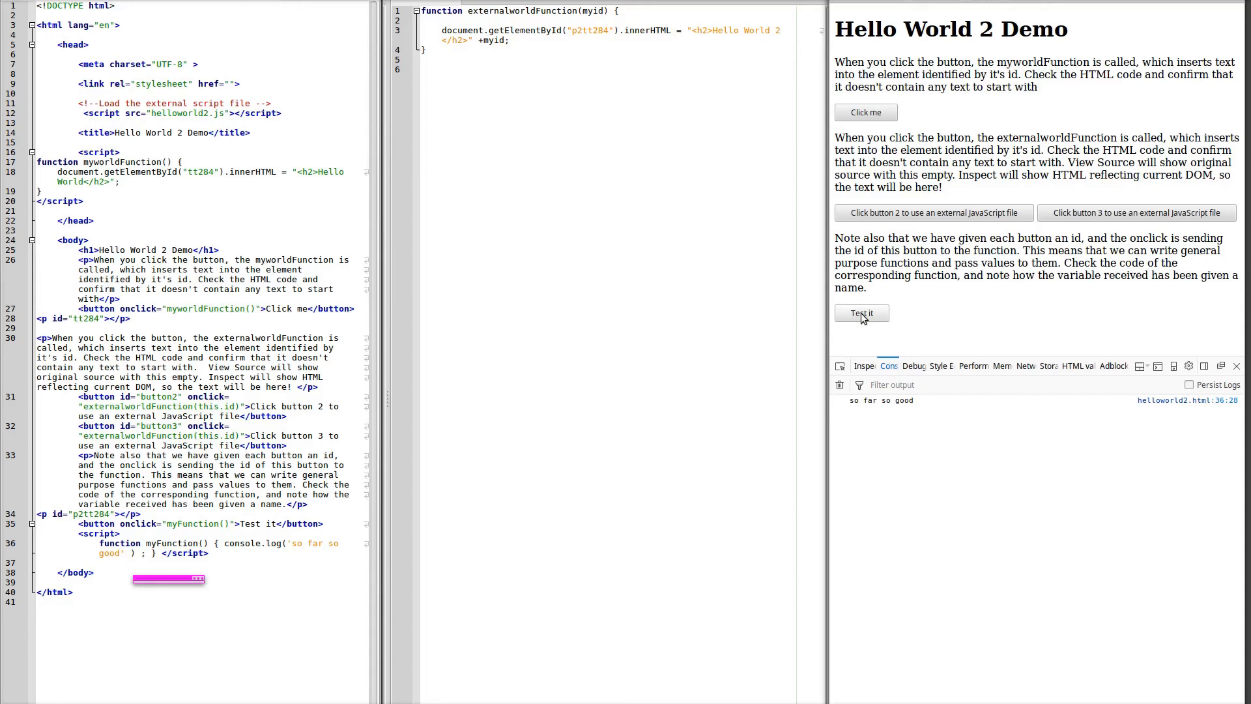